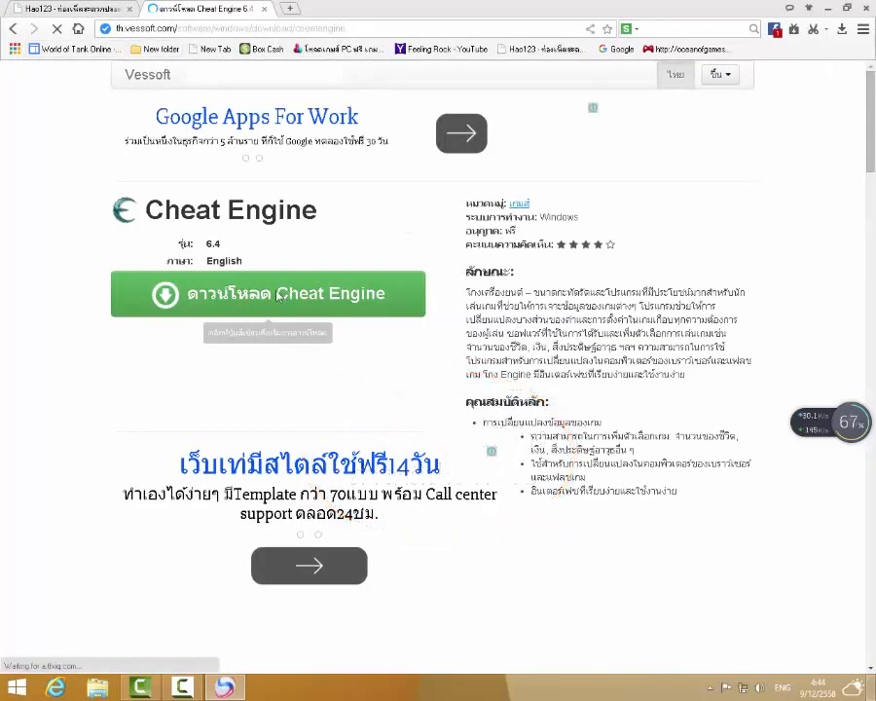
Step: Download the Cheat Engine 6.4 installer from the Vessoft page, confirming the new download
{"action": "left_click", "coordinate": [269, 292]}
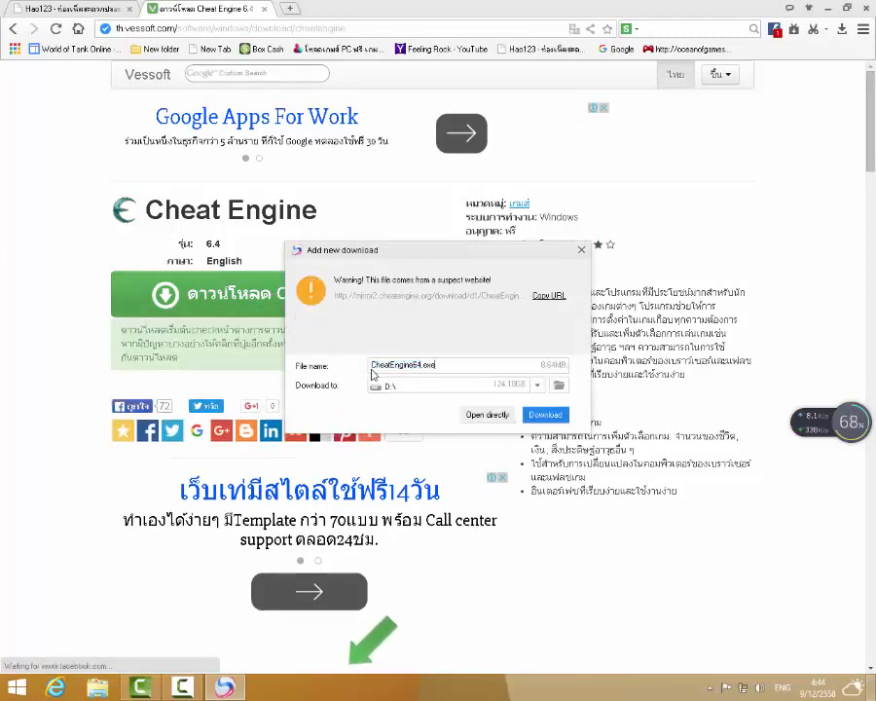
{"action": "left_click", "coordinate": [545, 415]}
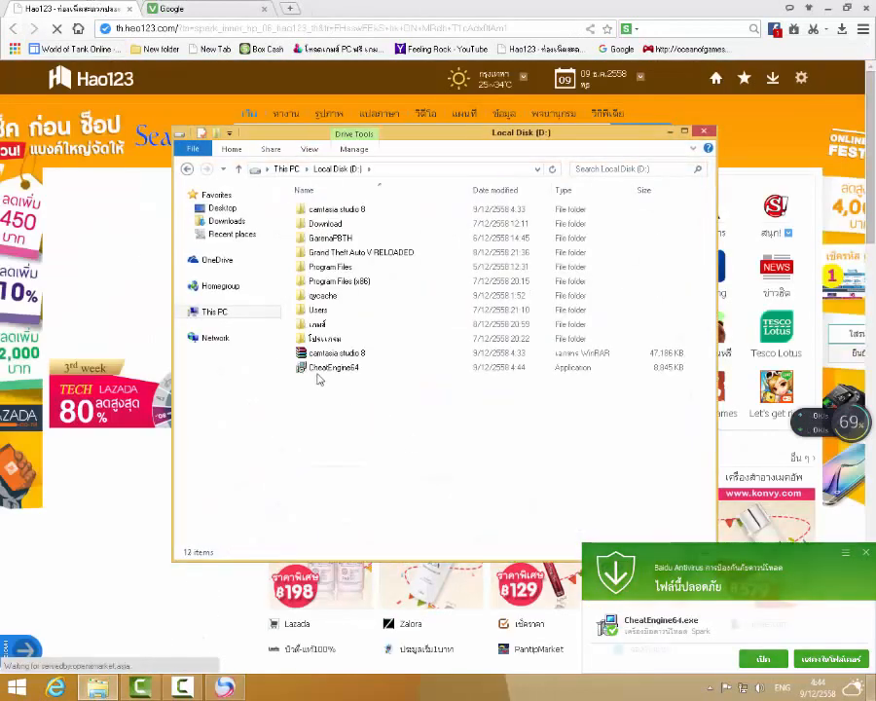
Step: Run CheatEngine64 from Local Disk D, accept the license, keep defaults, install and finish with launch enabled
{"action": "left_click", "coordinate": [335, 366]}
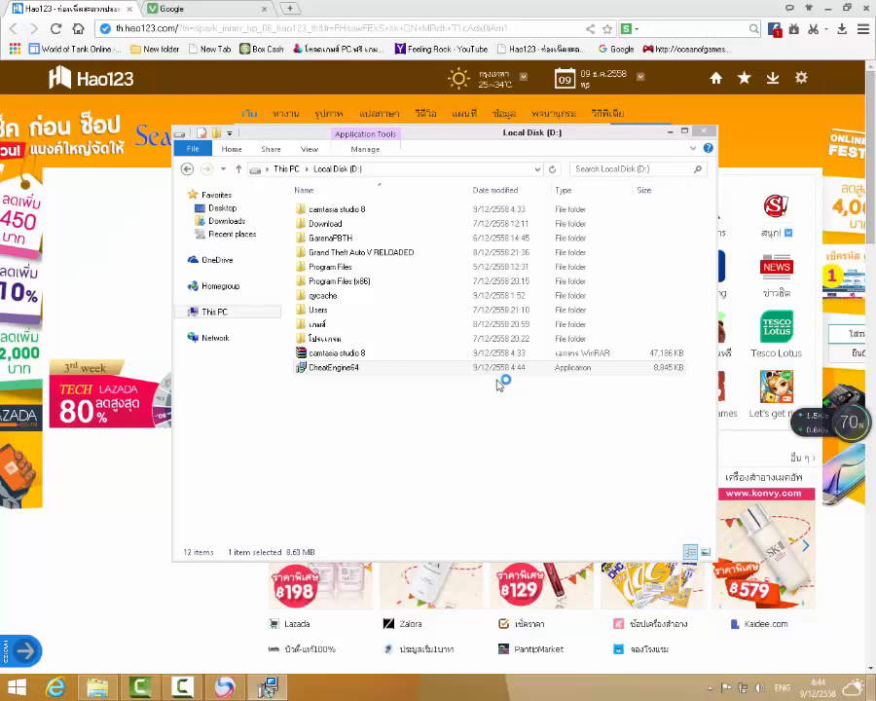
{"action": "double_click", "coordinate": [333, 366]}
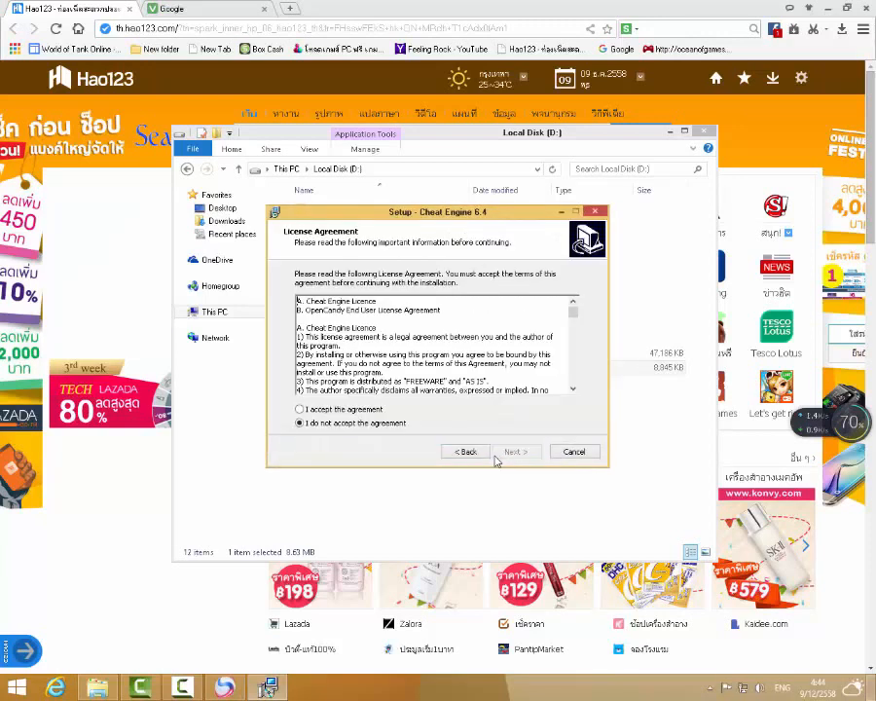
{"action": "left_click", "coordinate": [514, 451]}
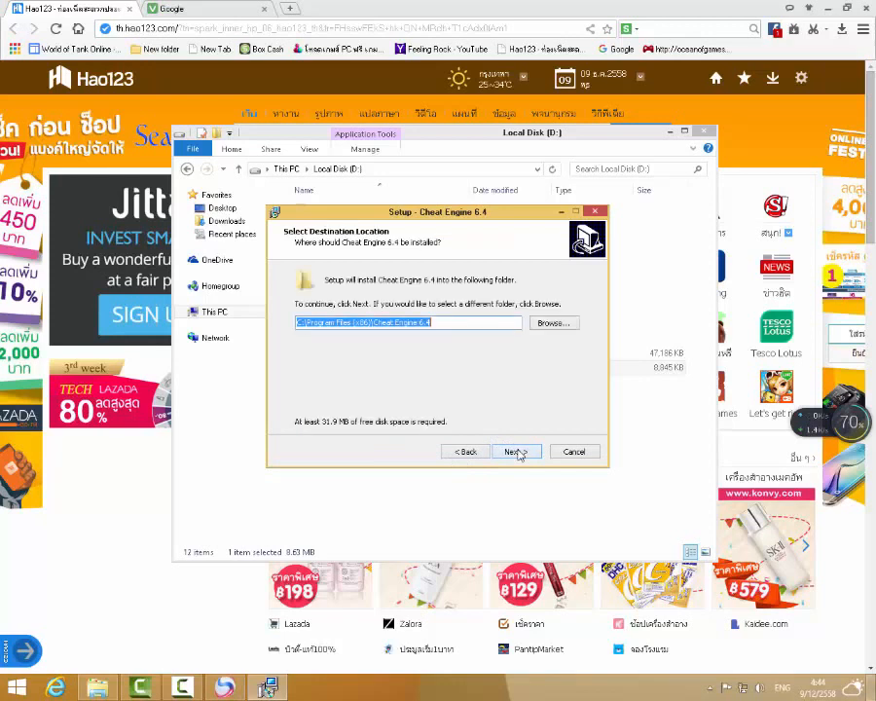
{"action": "left_click", "coordinate": [514, 452]}
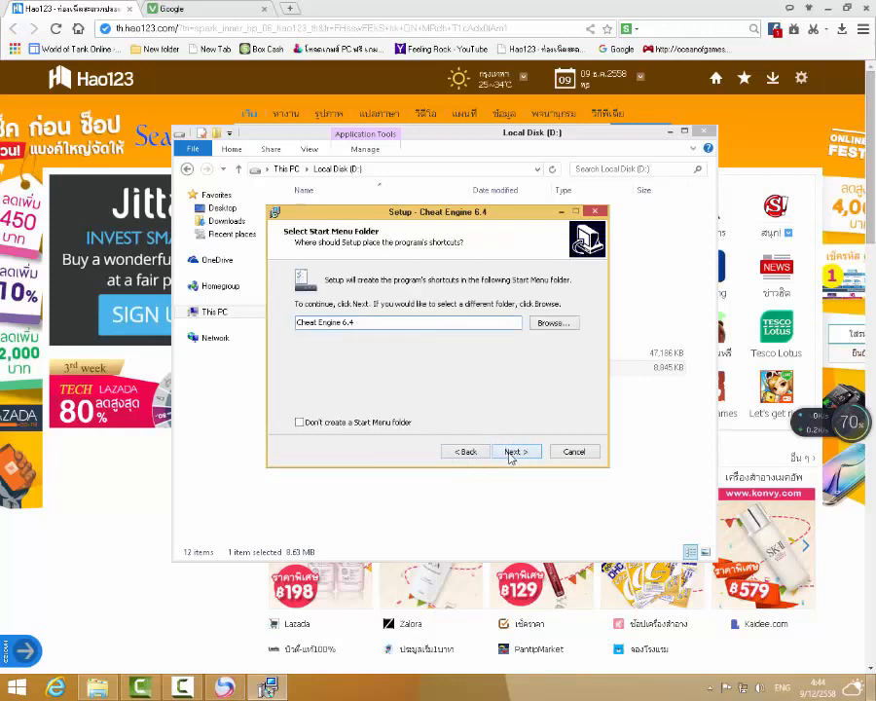
{"action": "left_click", "coordinate": [516, 452]}
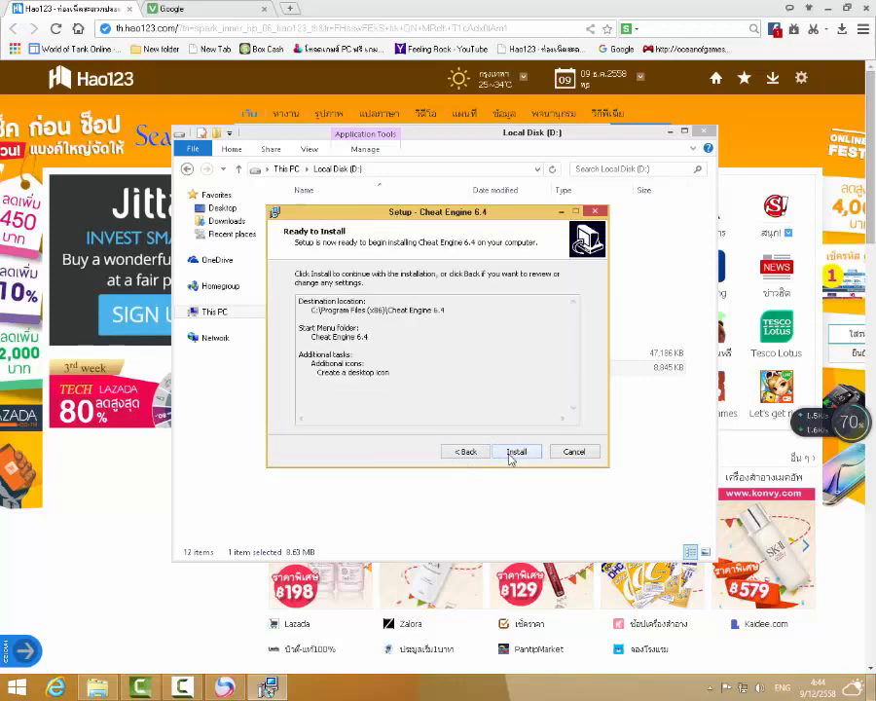
{"action": "left_click", "coordinate": [516, 452]}
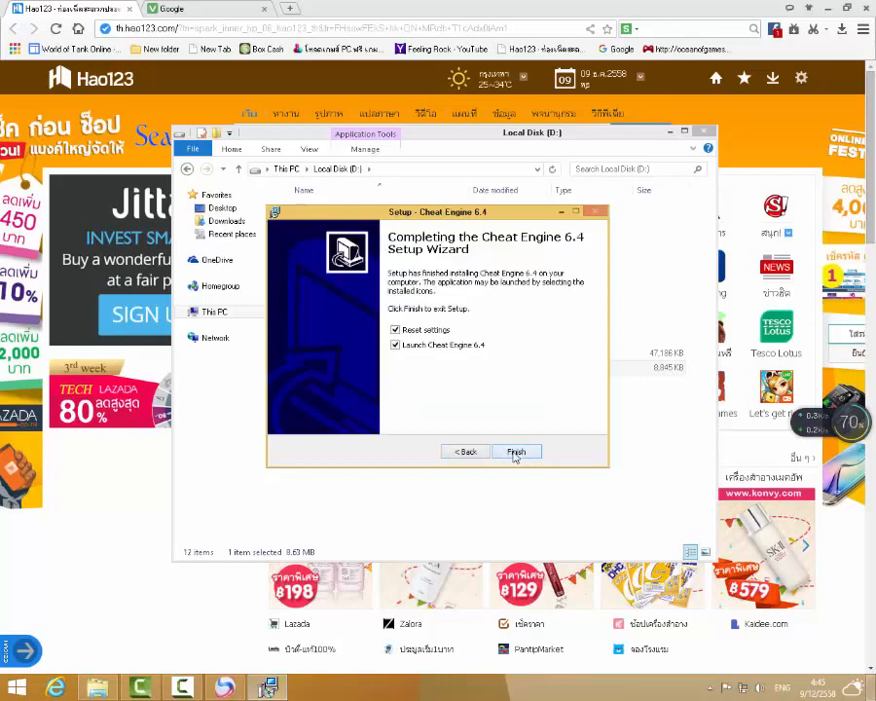
{"action": "left_click", "coordinate": [514, 452]}
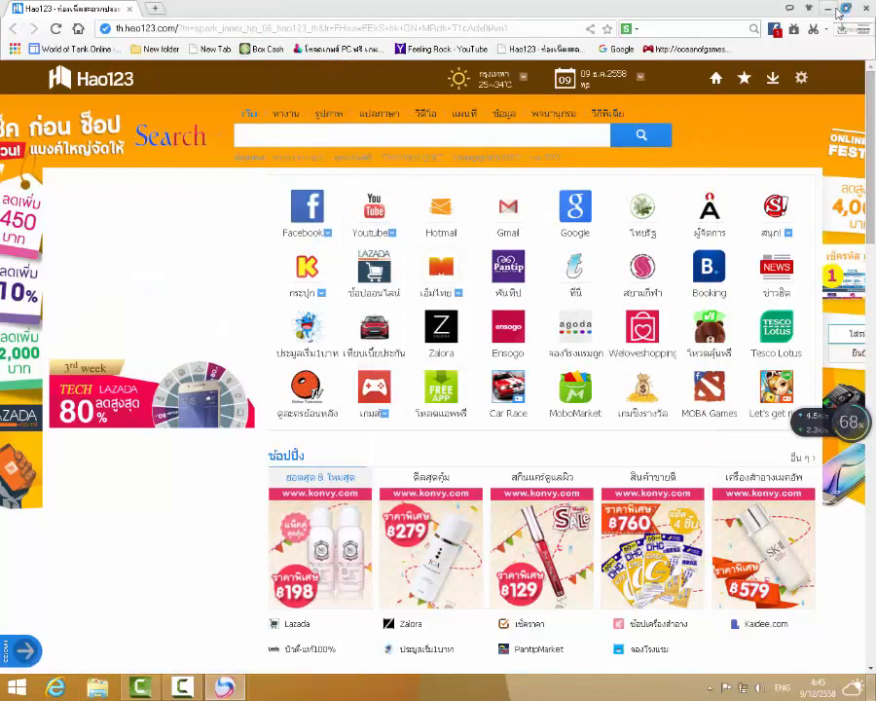
Step: Minimize the browser, answer the tutorial Confirmation dialog and bring up Cheat Engine 6.4
{"action": "left_click", "coordinate": [845, 8]}
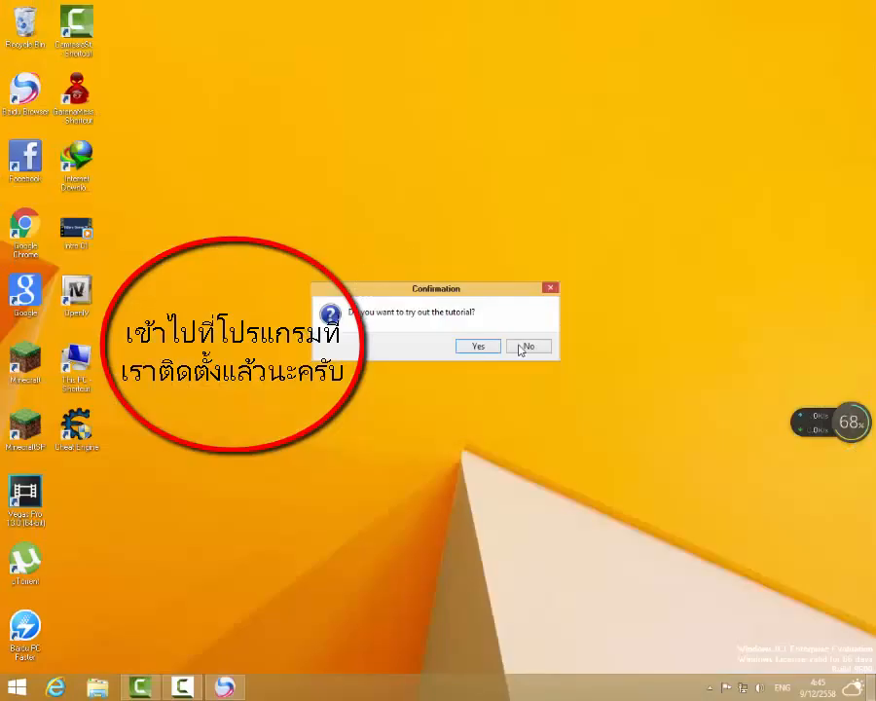
{"action": "left_click", "coordinate": [477, 346]}
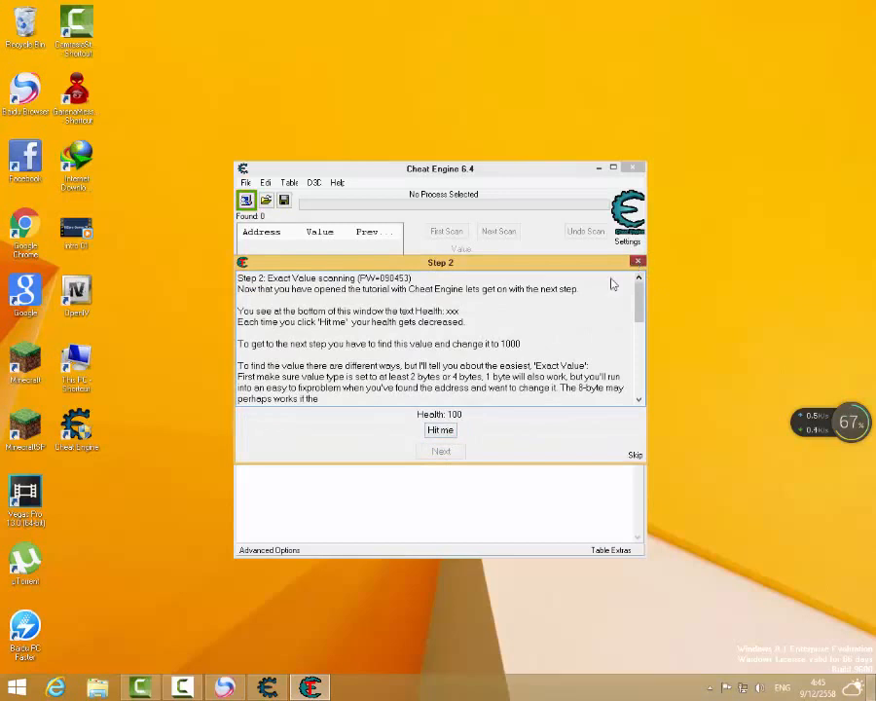
{"action": "left_click", "coordinate": [639, 261]}
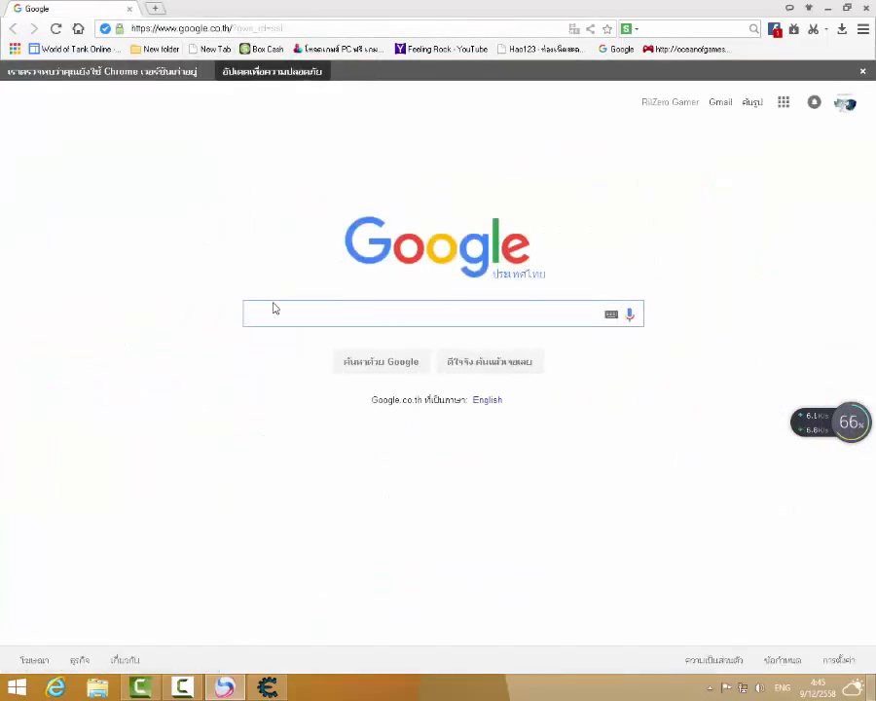
Step: Search and open the wegamemint PC game download blog from the results
{"action": "type", "text": "ไ"}
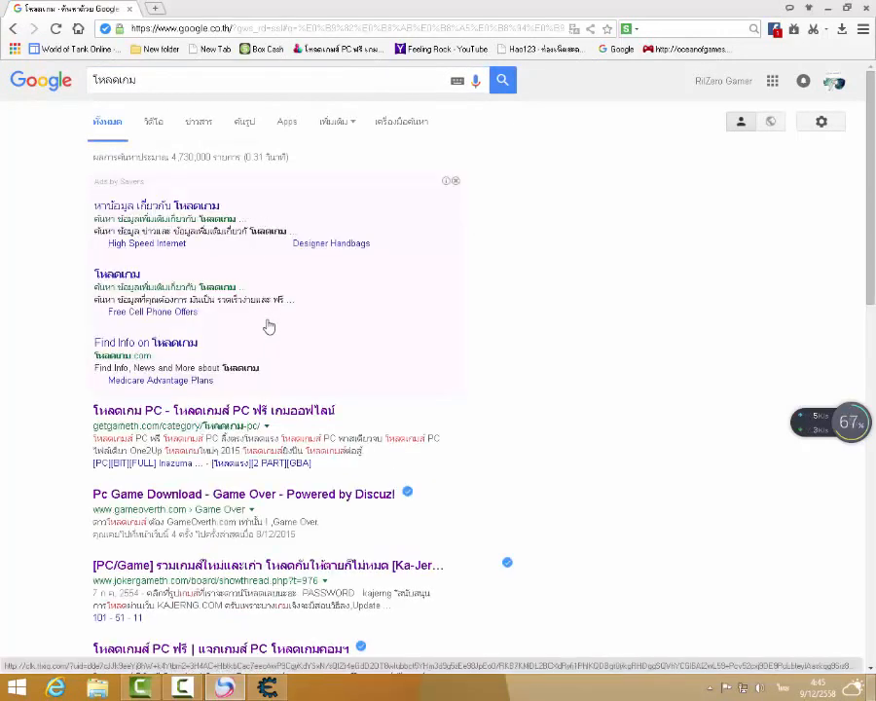
{"action": "scroll", "scroll_direction": "down", "scroll_amount": 3}
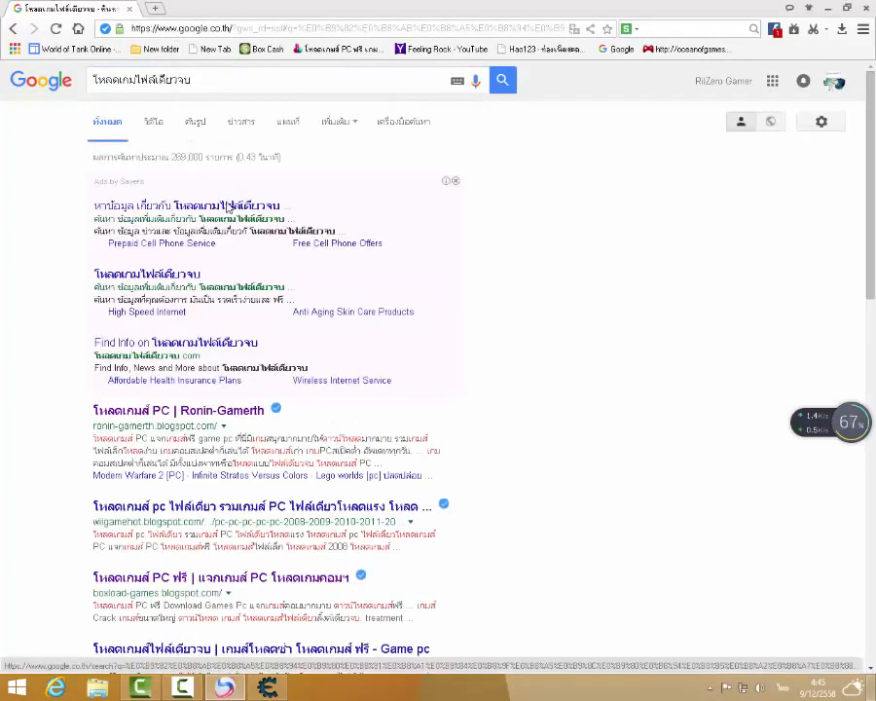
{"action": "scroll", "scroll_direction": "down", "scroll_amount": 3}
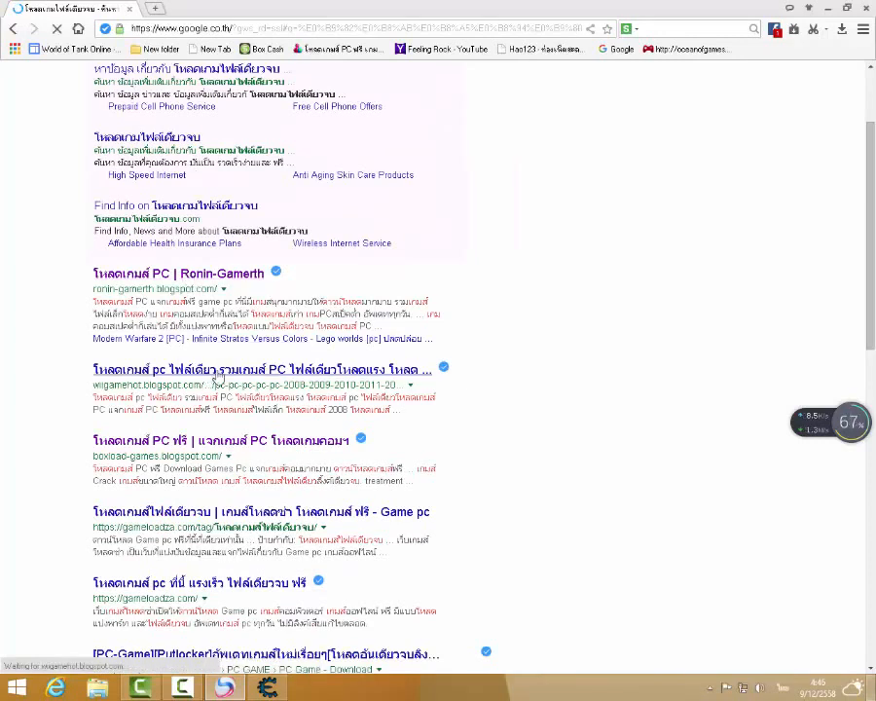
{"action": "left_click", "coordinate": [260, 370]}
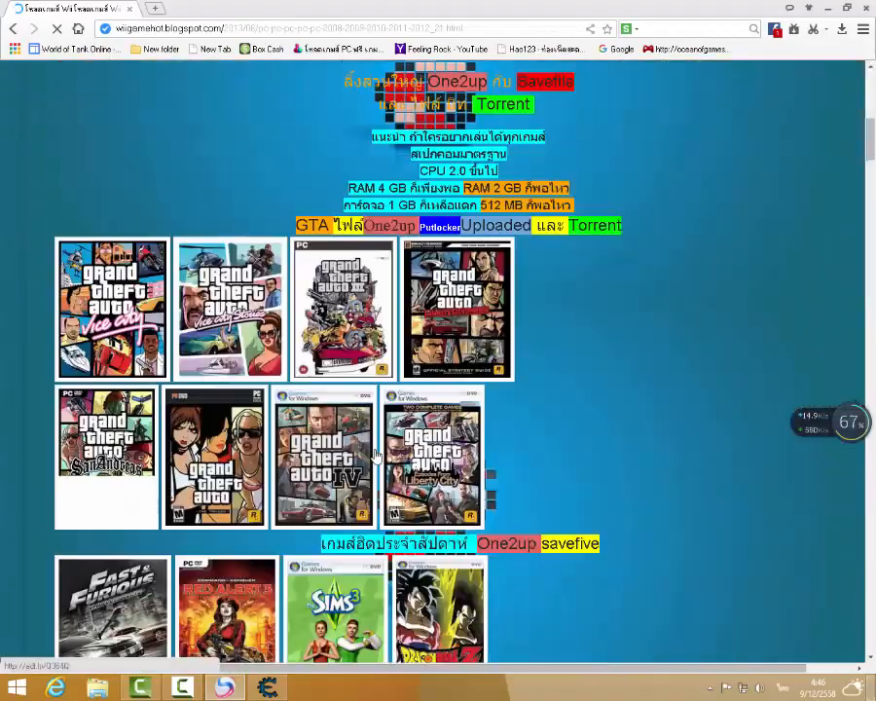
Step: Scroll through the blog's catalogue of PC game covers
{"action": "scroll", "scroll_direction": "down", "scroll_amount": 3}
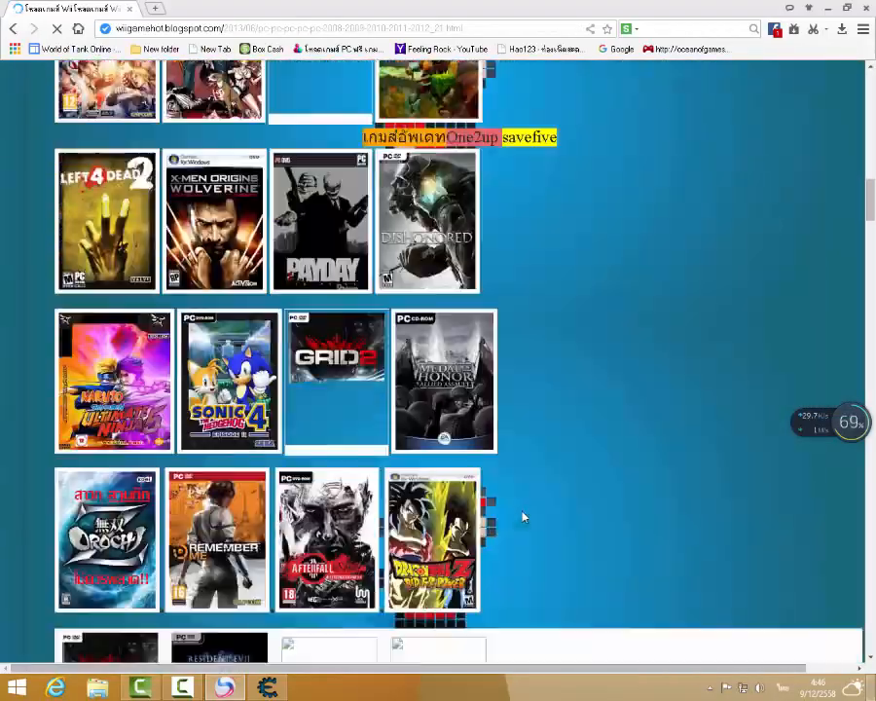
{"action": "scroll", "scroll_direction": "down", "scroll_amount": 3}
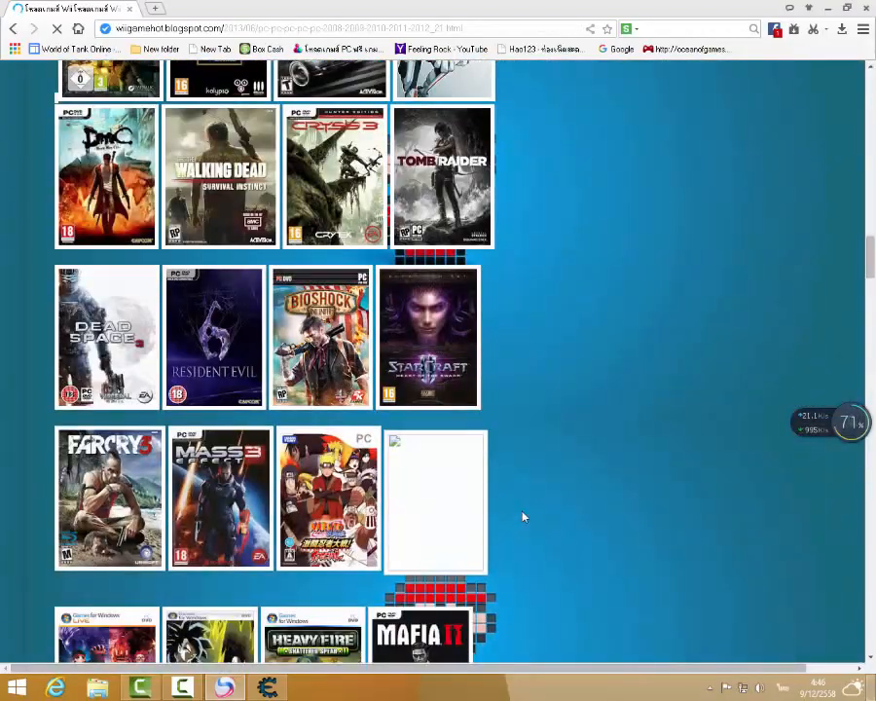
{"action": "scroll", "scroll_direction": "down", "scroll_amount": 3}
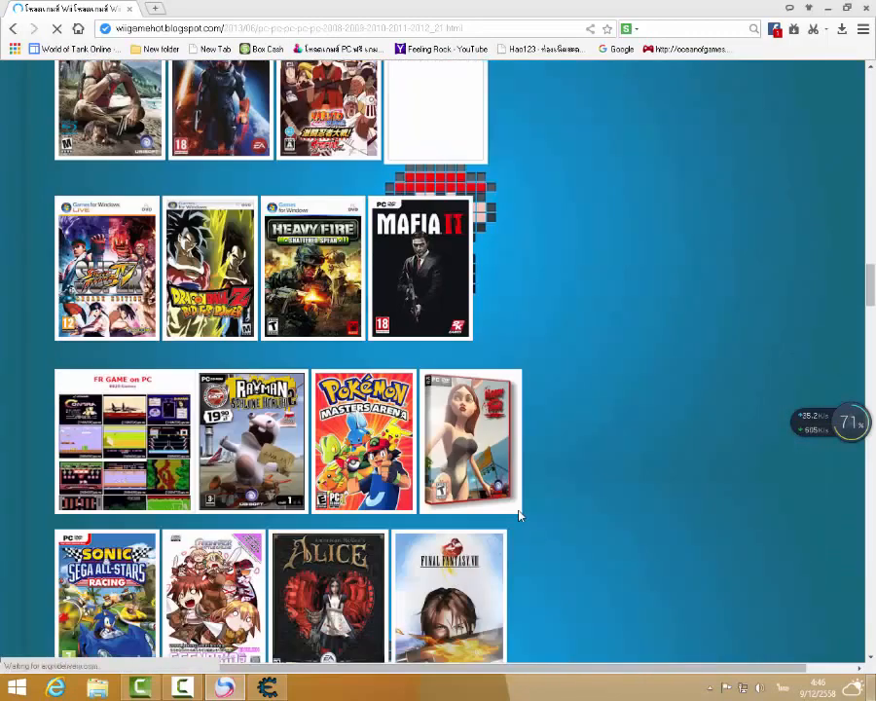
{"action": "scroll", "scroll_direction": "down", "scroll_amount": 3}
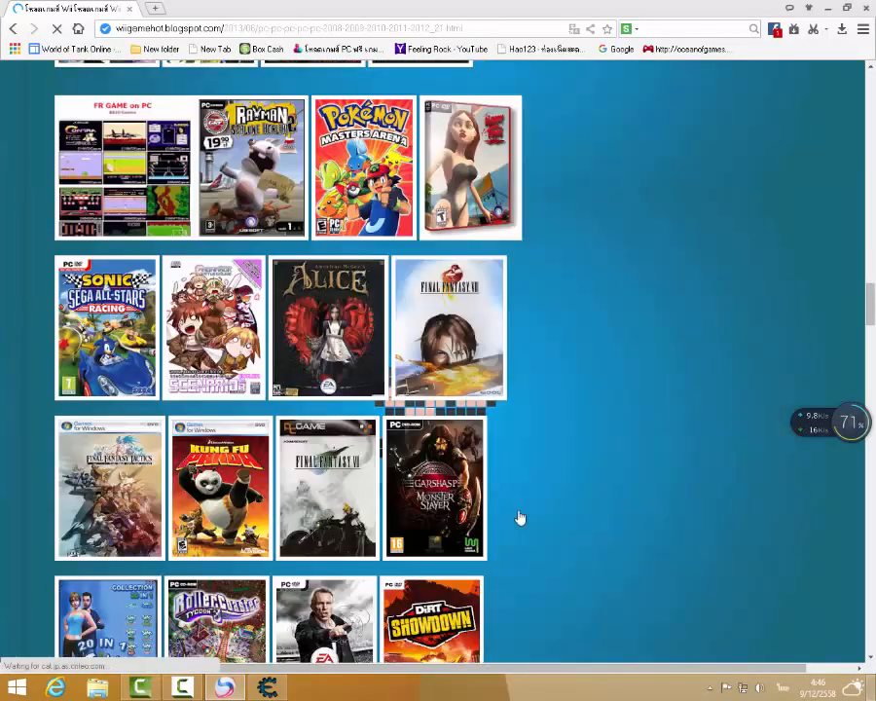
{"action": "scroll", "scroll_direction": "down", "scroll_amount": 3}
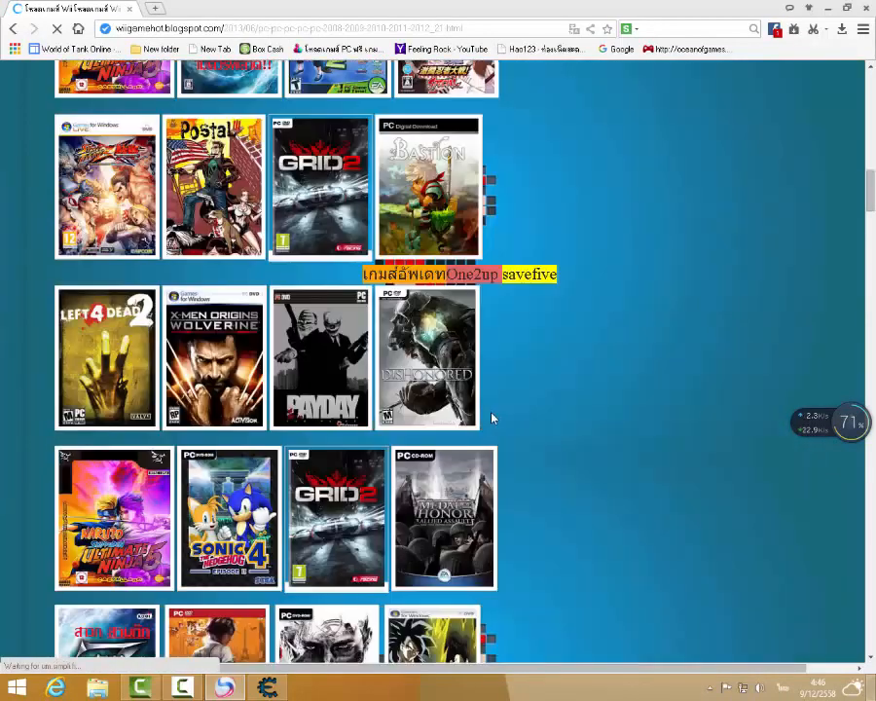
{"action": "scroll", "scroll_direction": "down", "scroll_amount": 3}
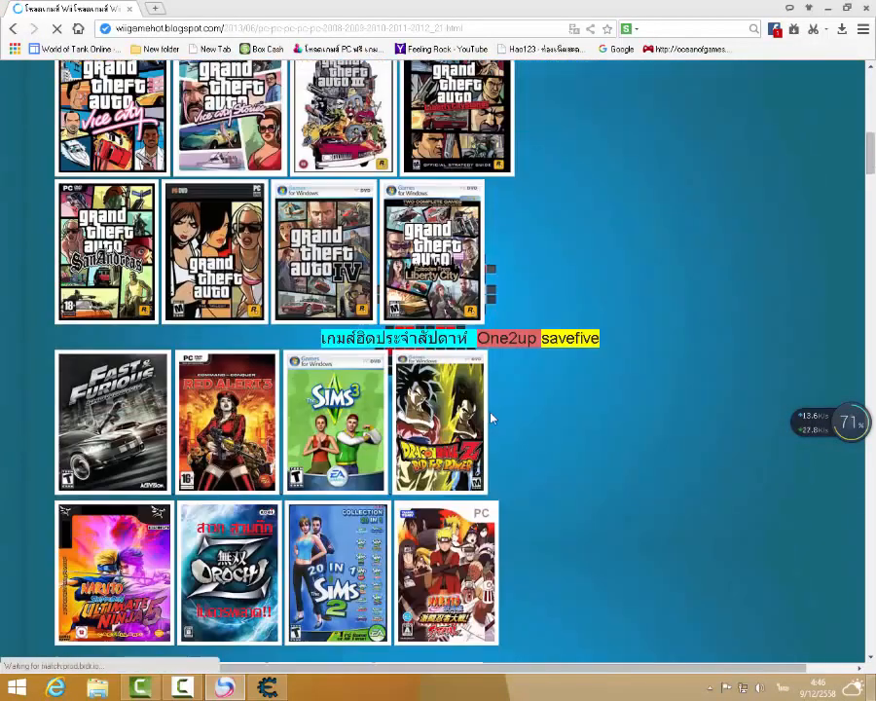
{"action": "scroll", "scroll_direction": "down", "scroll_amount": 3}
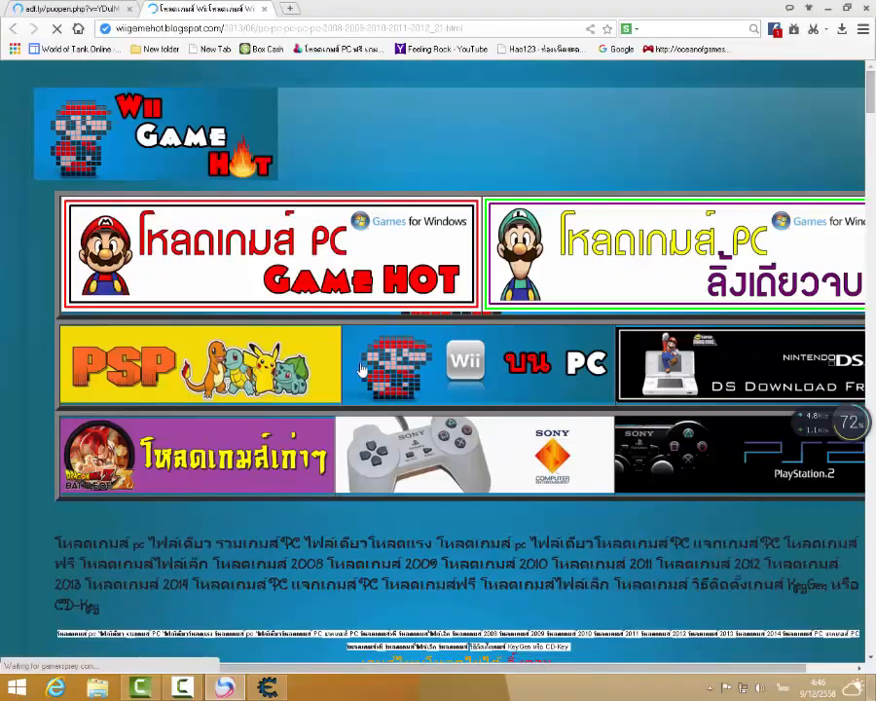
{"action": "scroll", "scroll_direction": "down", "scroll_amount": 3}
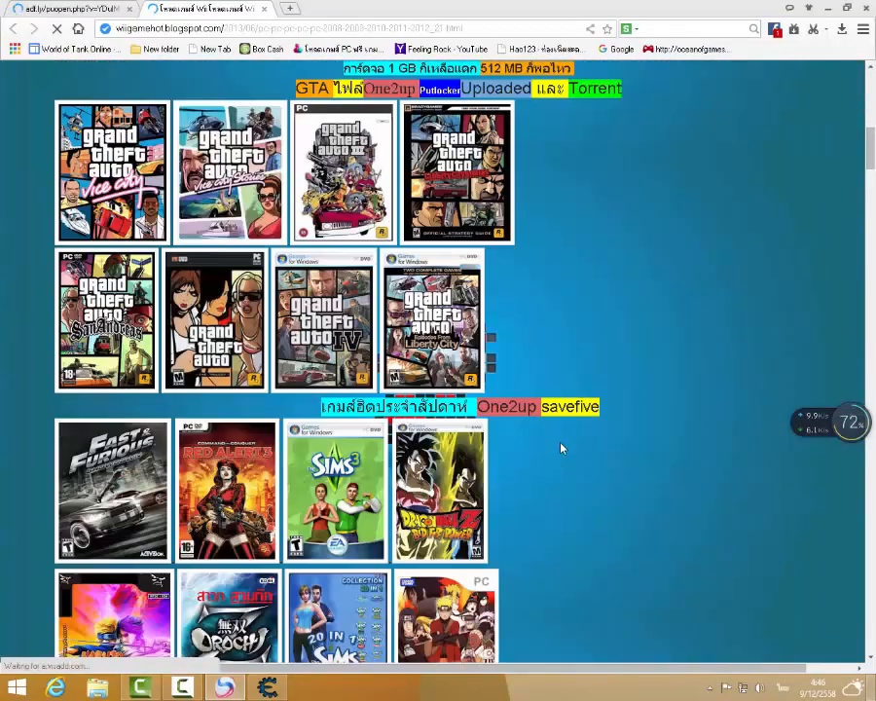
{"action": "scroll", "scroll_direction": "down", "scroll_amount": 3}
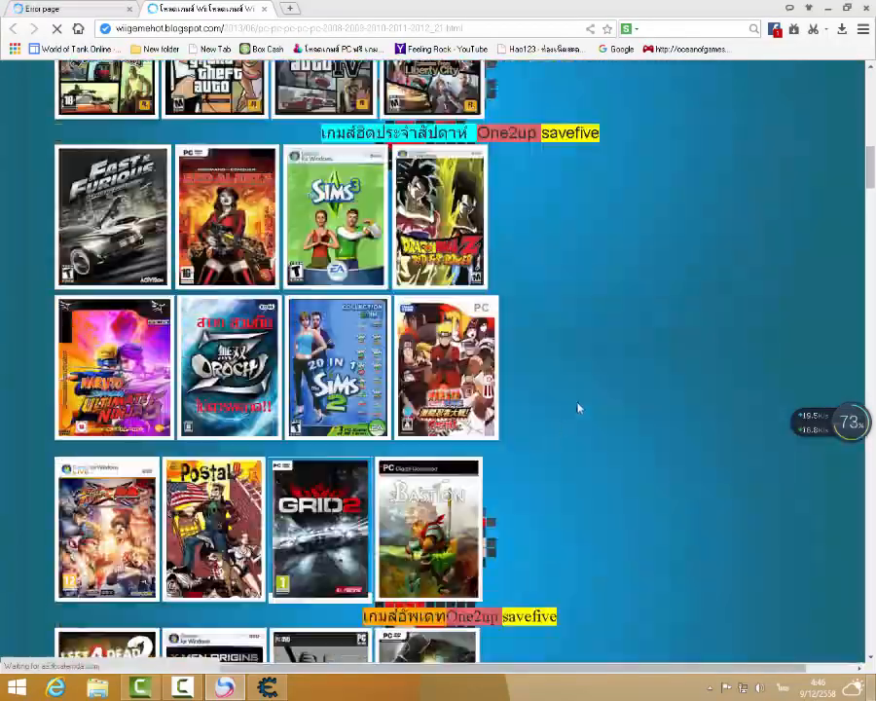
{"action": "scroll", "scroll_direction": "up", "scroll_amount": 3}
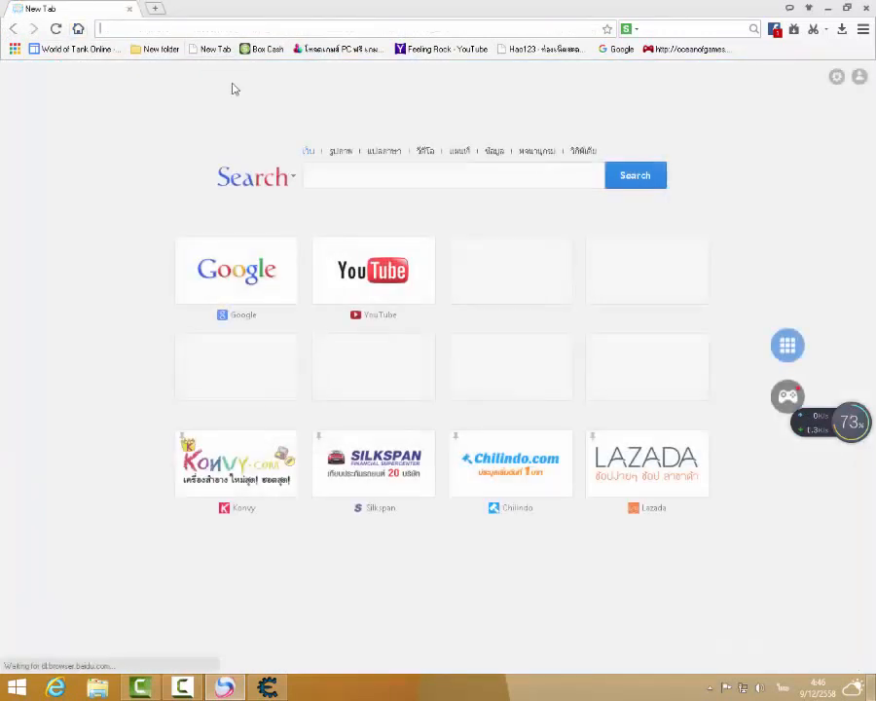
Step: Go to YouTube, open the SkizzTV channel's videos and play one of them
{"action": "left_click", "coordinate": [373, 271]}
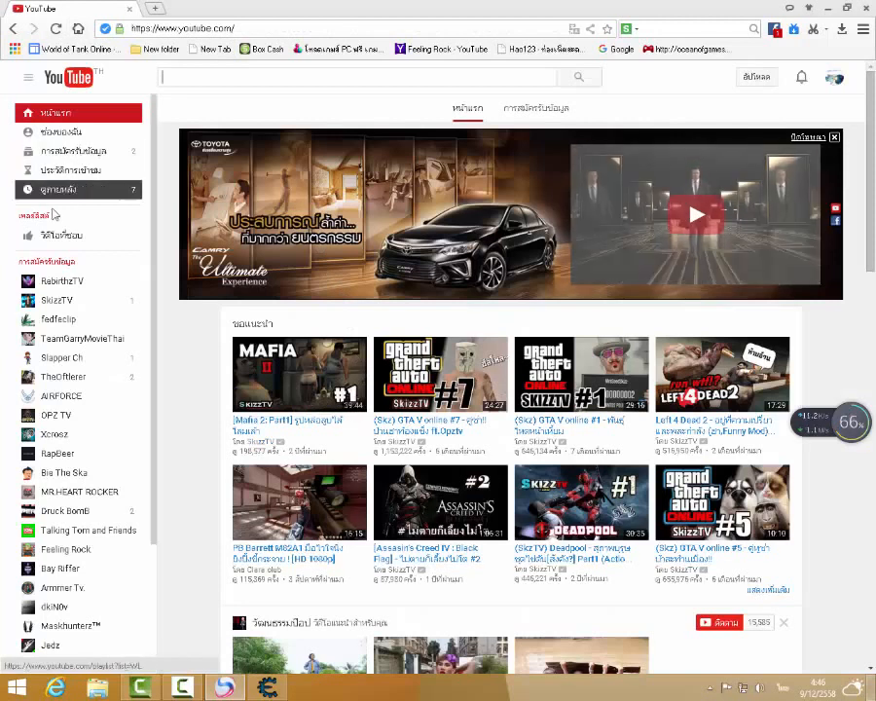
{"action": "left_click", "coordinate": [57, 299]}
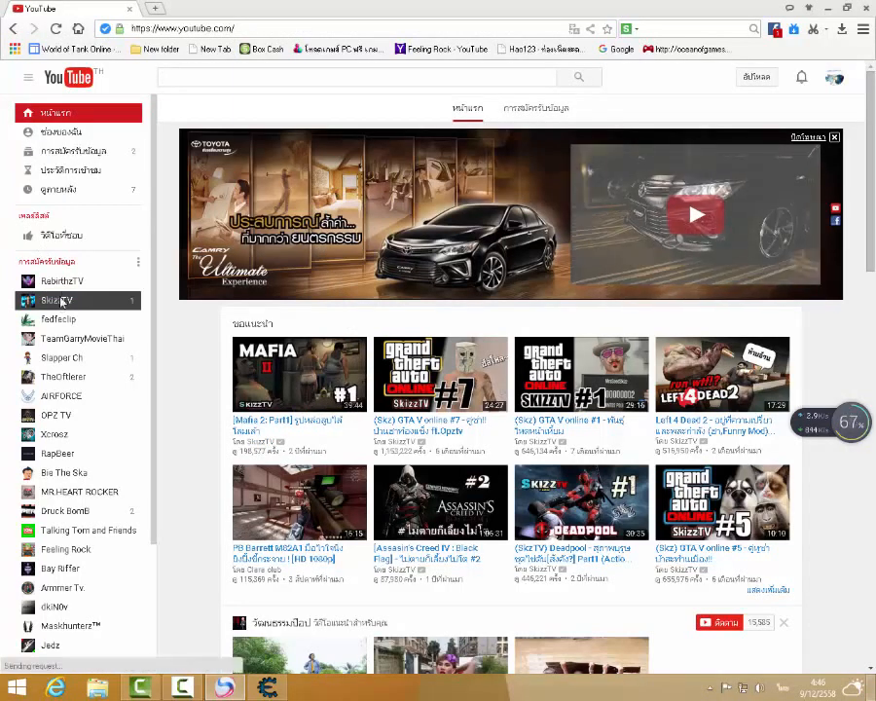
{"action": "left_click", "coordinate": [57, 299]}
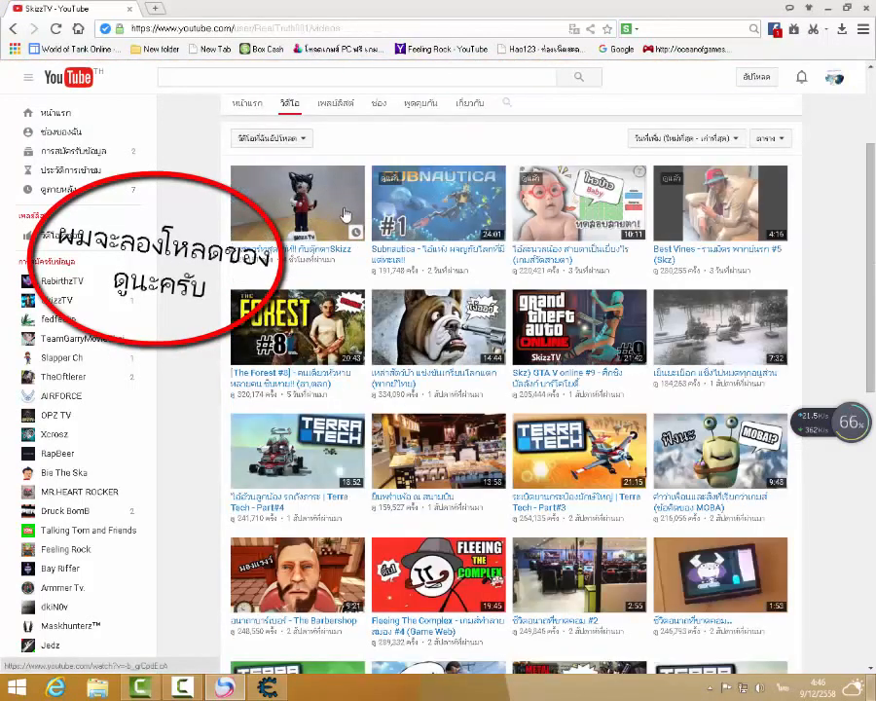
{"action": "left_click", "coordinate": [296, 203]}
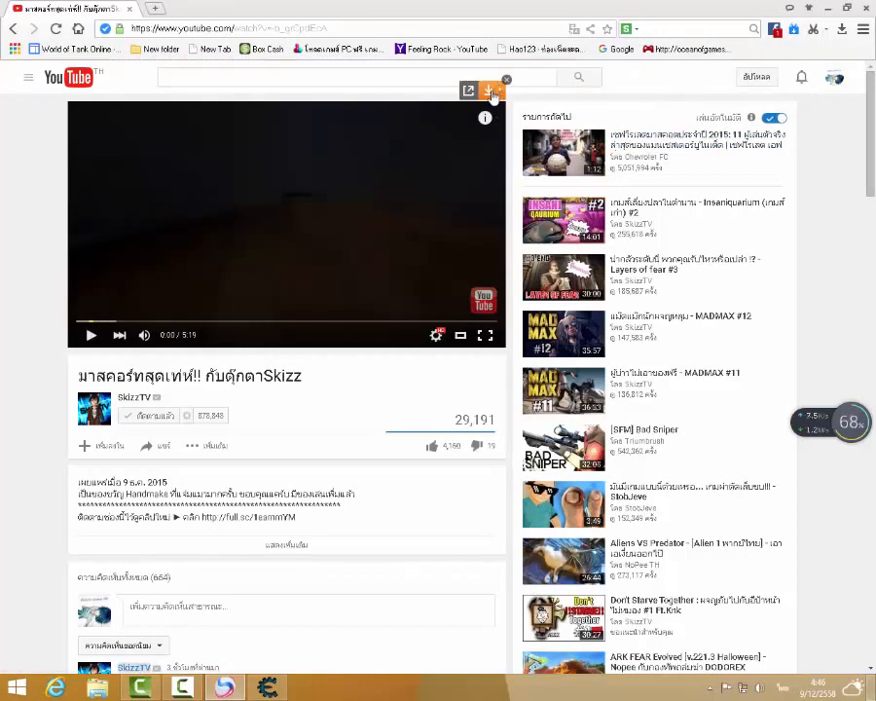
Step: Start downloading the video as the largest MP4 version via the download extension
{"action": "left_click", "coordinate": [491, 92]}
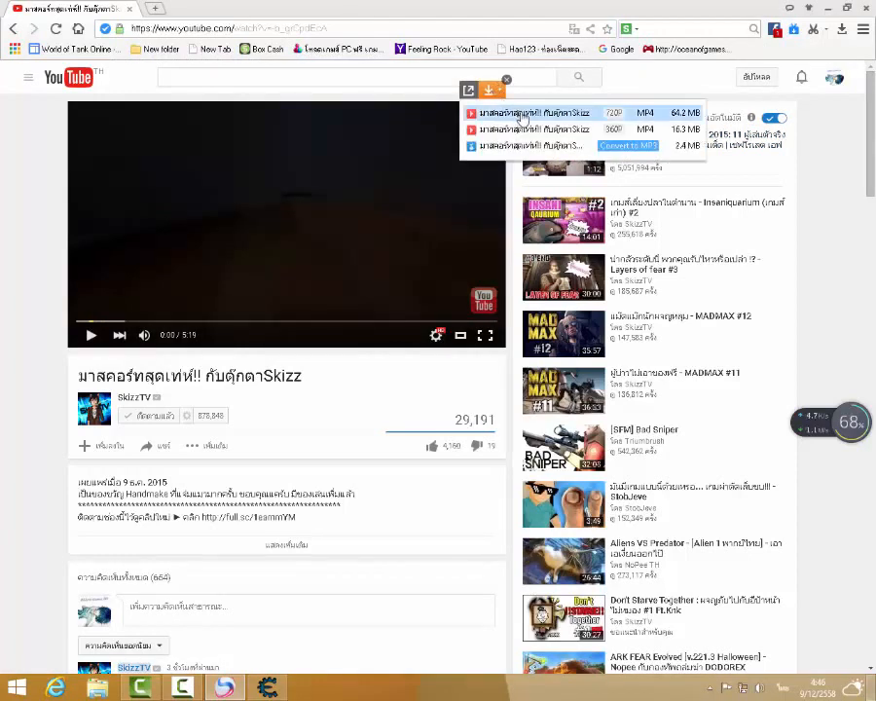
{"action": "left_click", "coordinate": [534, 113]}
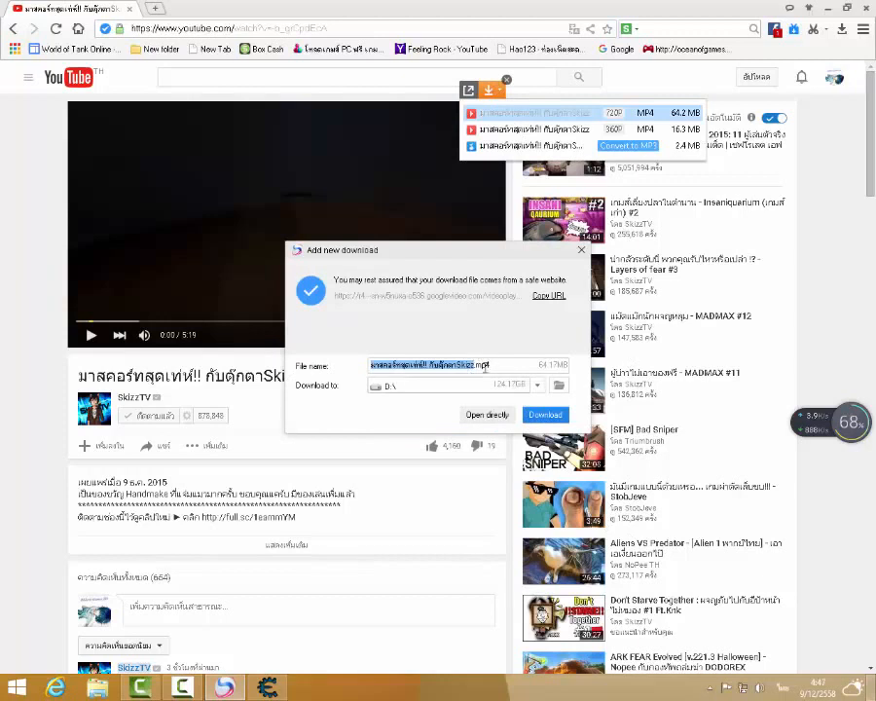
{"action": "left_click", "coordinate": [580, 249]}
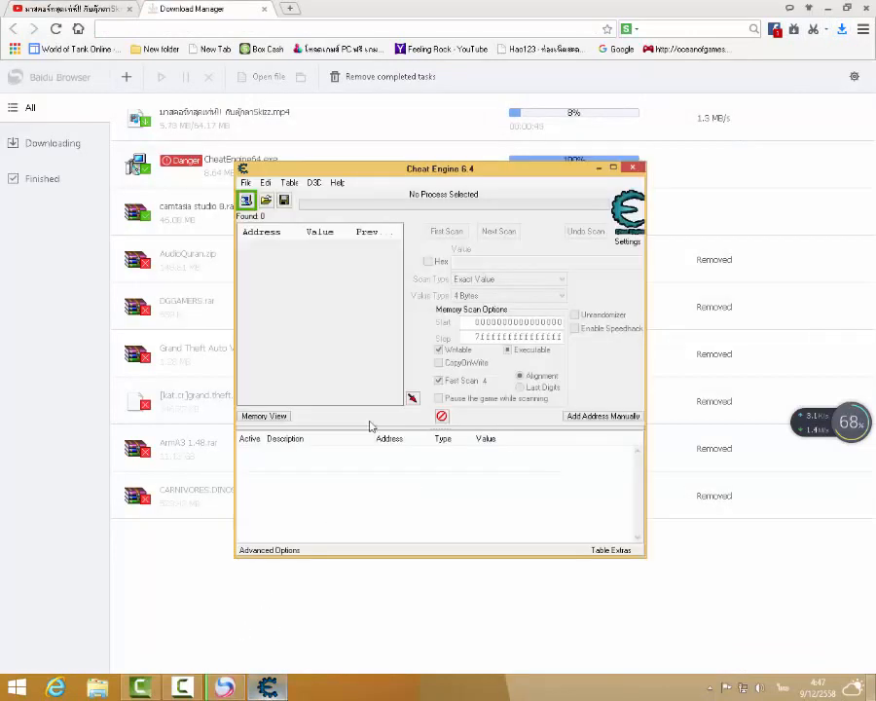
Step: Attach Cheat Engine to the spark.exe download process and apply Speedhack at speed 0.1
{"action": "left_click", "coordinate": [245, 199]}
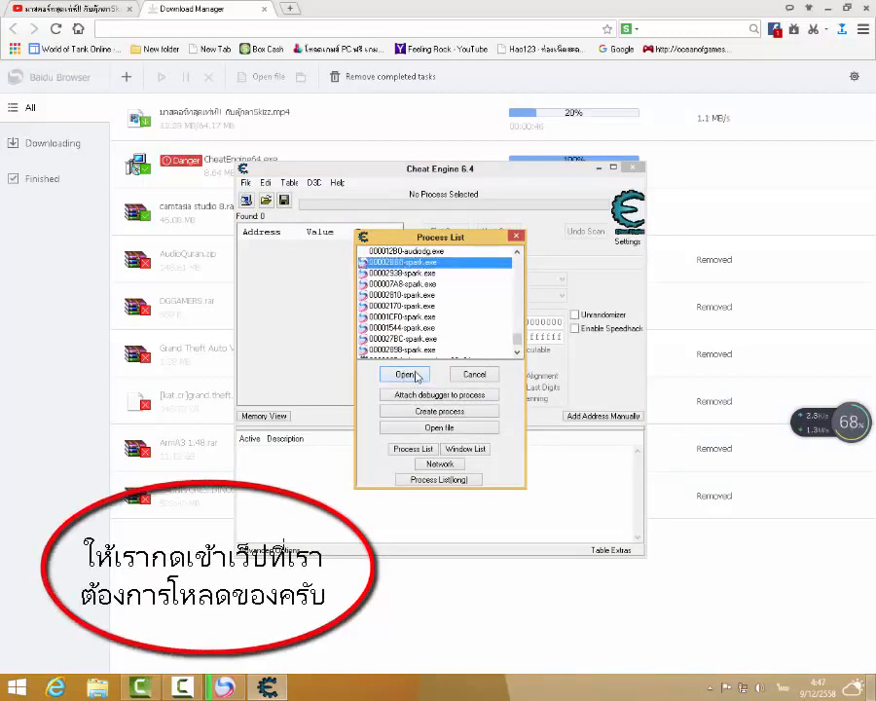
{"action": "left_click", "coordinate": [405, 374]}
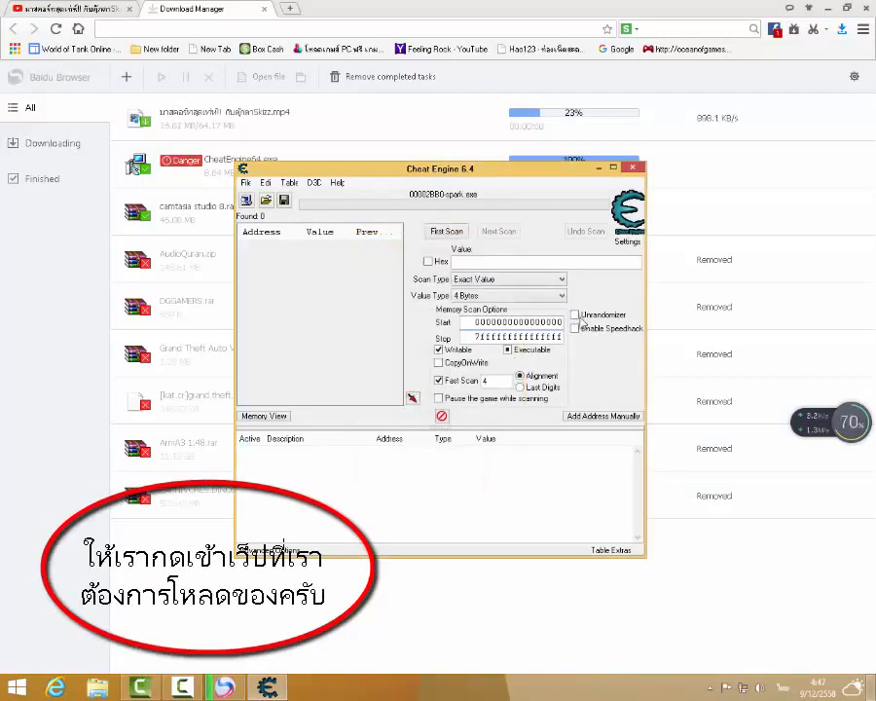
{"action": "left_click", "coordinate": [576, 327]}
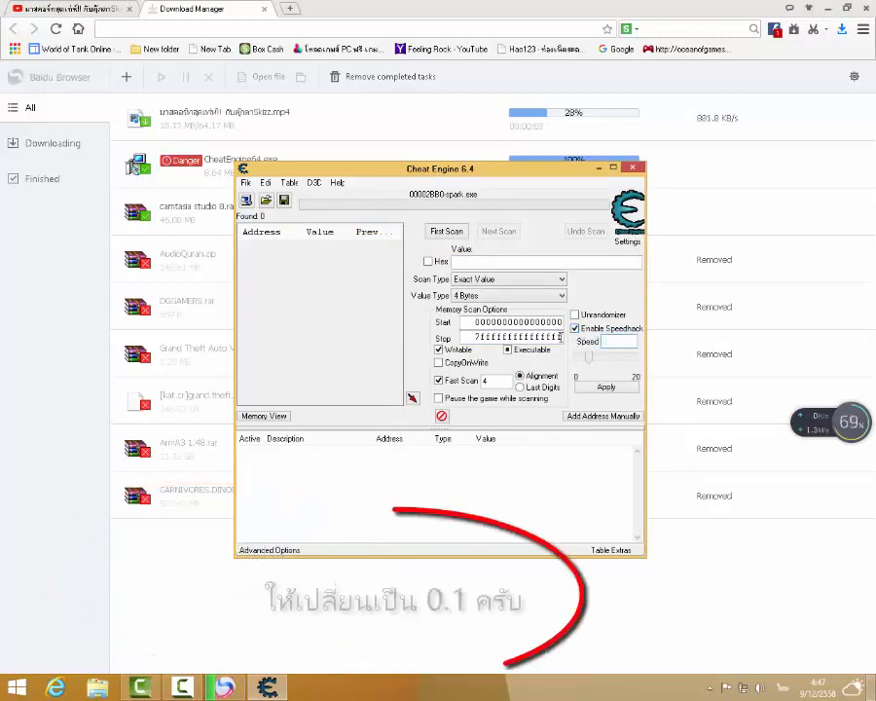
{"action": "type", "text": "0.1"}
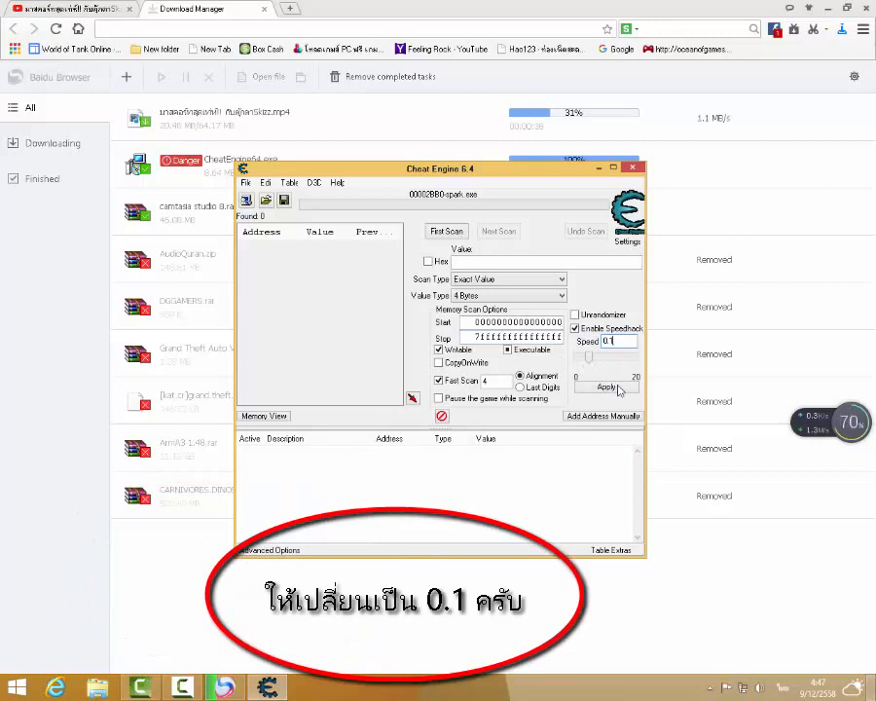
{"action": "left_click", "coordinate": [605, 385]}
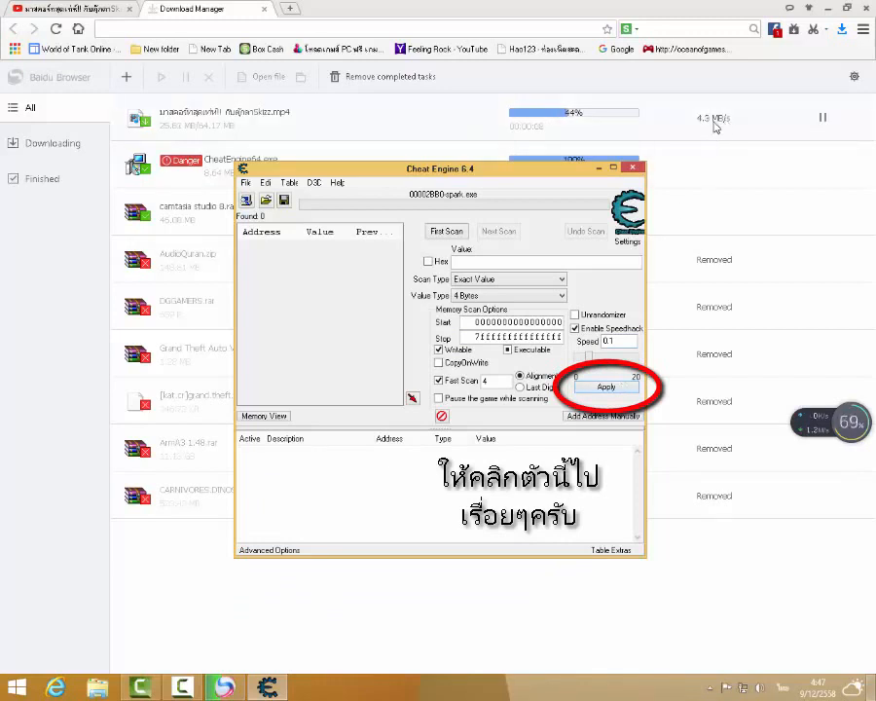
Step: Apply the Speedhack again so the download rate climbs
{"action": "left_click", "coordinate": [605, 385]}
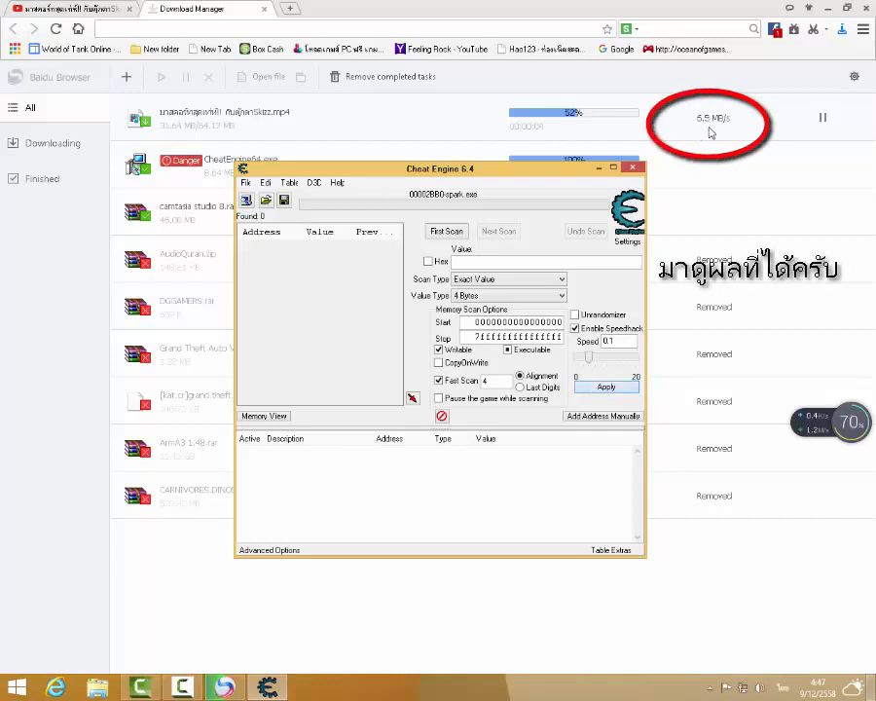
{"action": "mouse_move", "coordinate": [716, 132]}
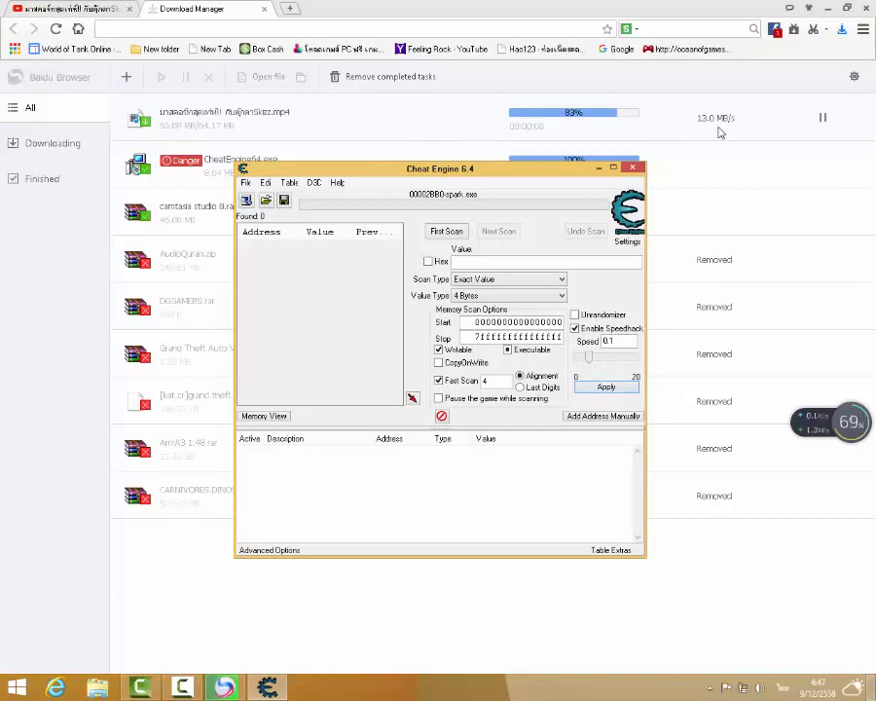
{"action": "mouse_move", "coordinate": [759, 119]}
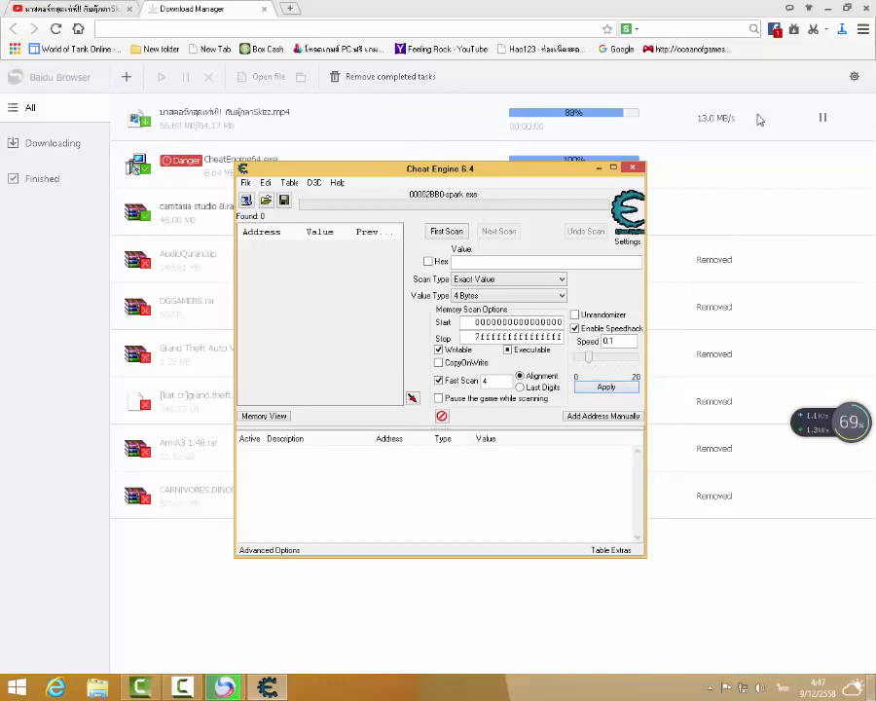